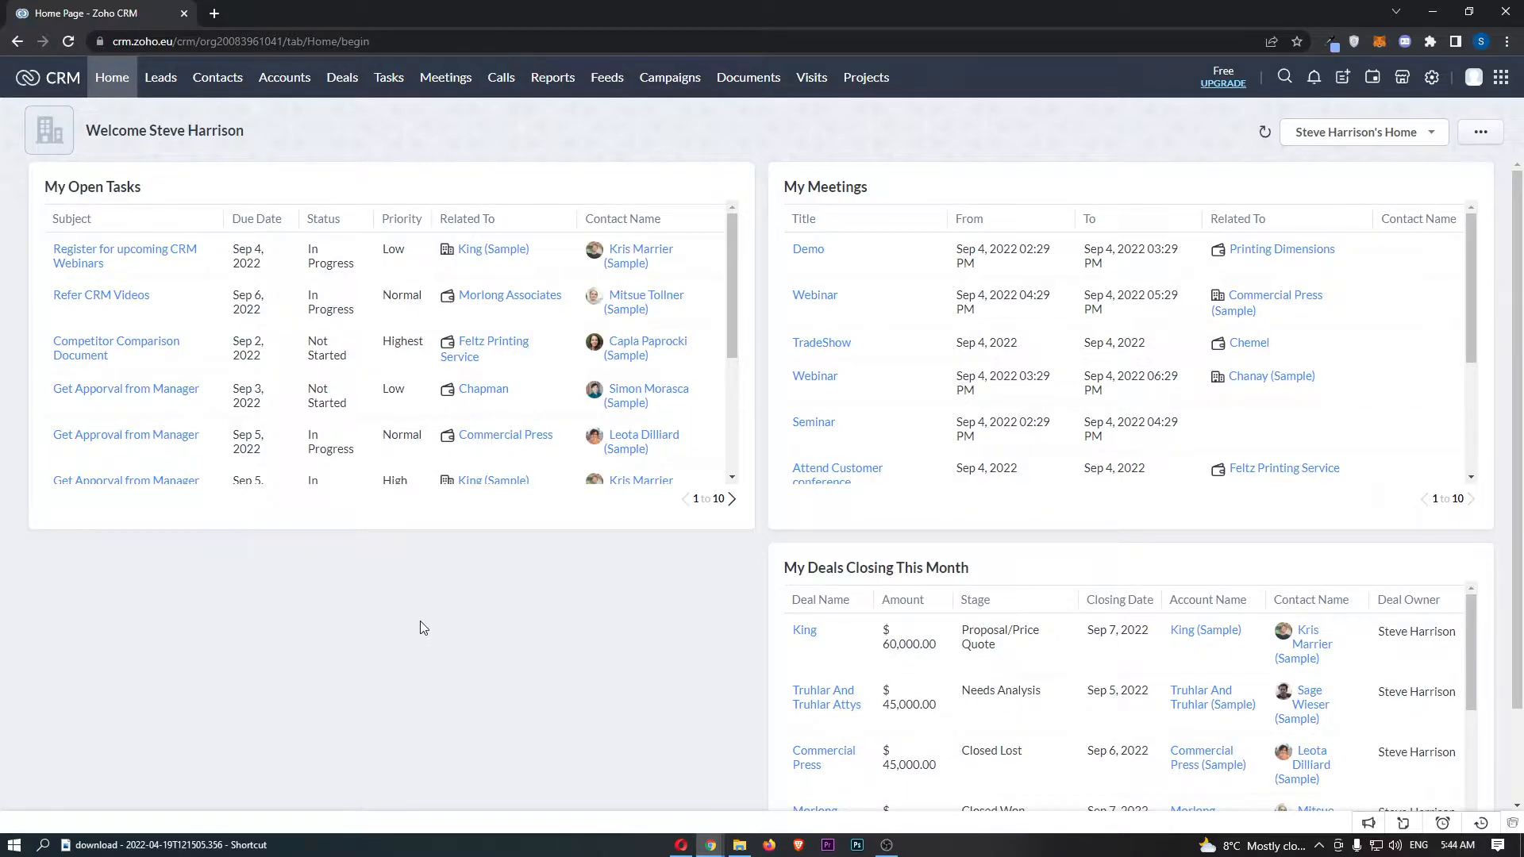
pyautogui.moveTo(416, 597)
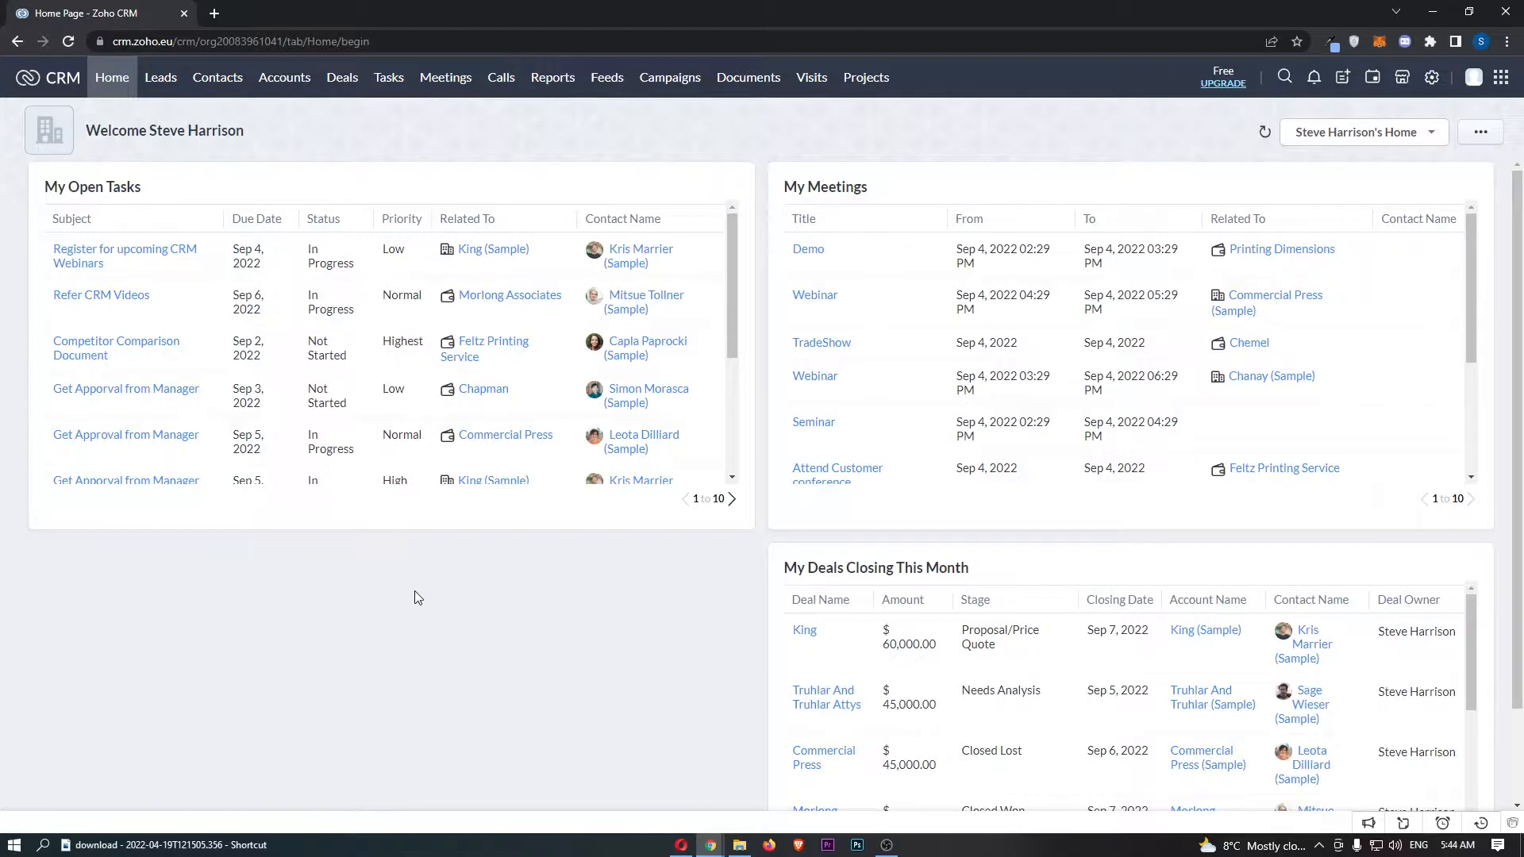
pyautogui.moveTo(1030, 295)
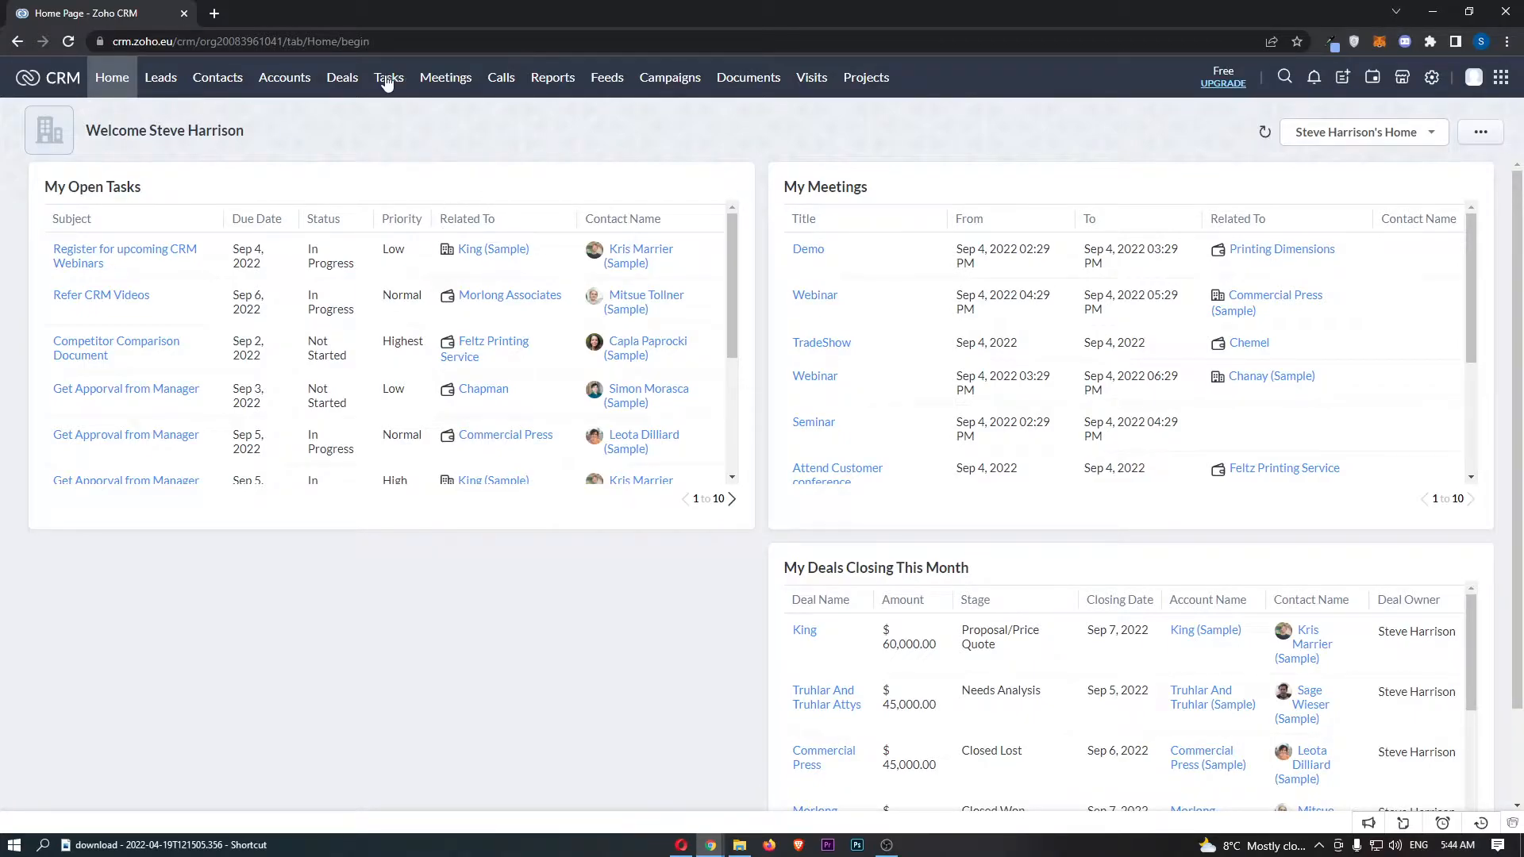
# Go to the Tasks list and begin creating a new task
pyautogui.click(387, 76)
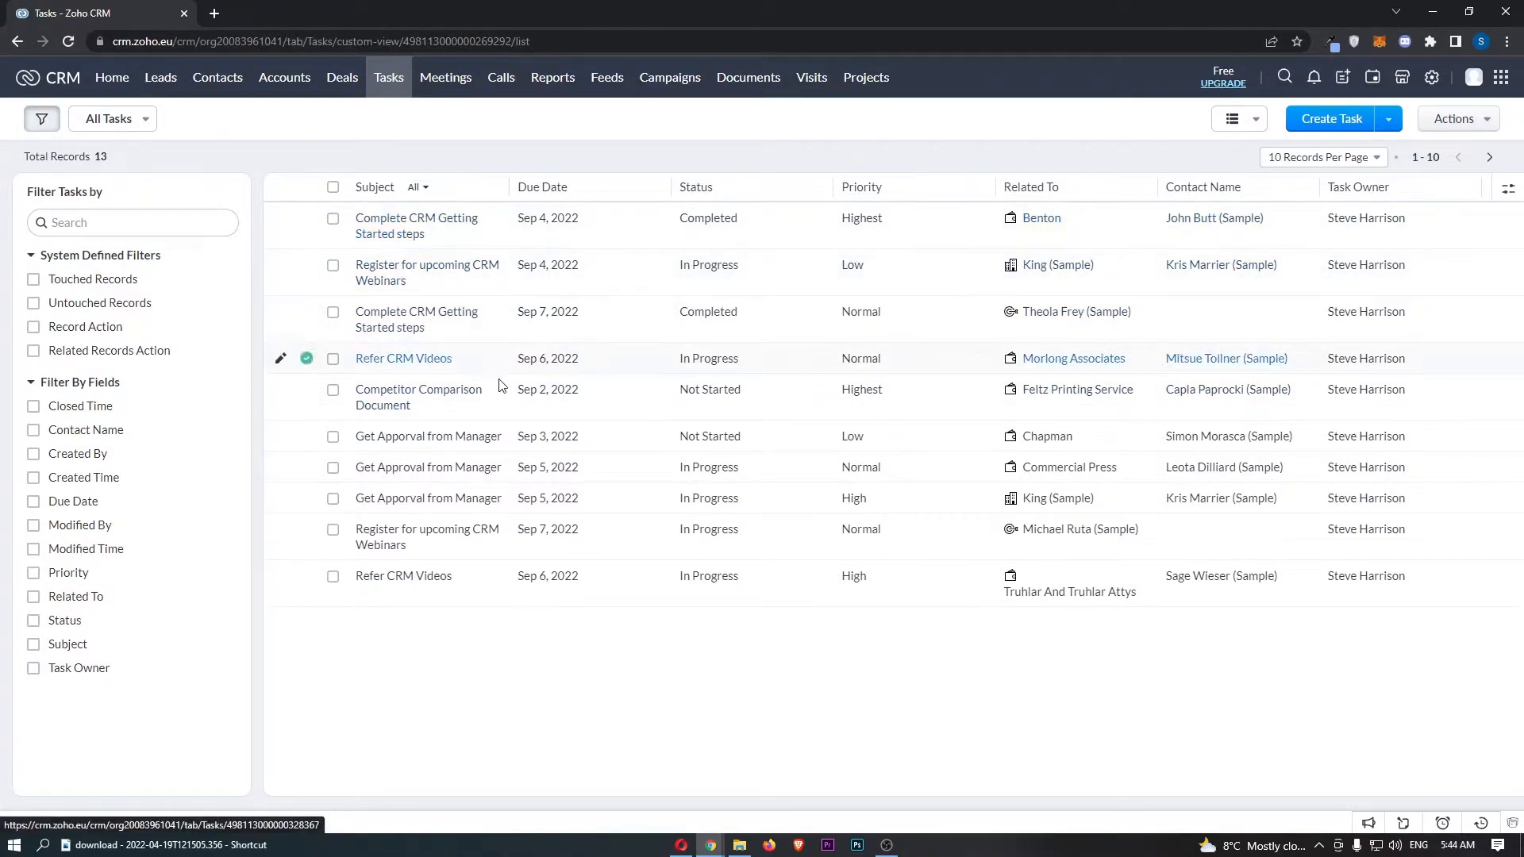
pyautogui.moveTo(478, 222)
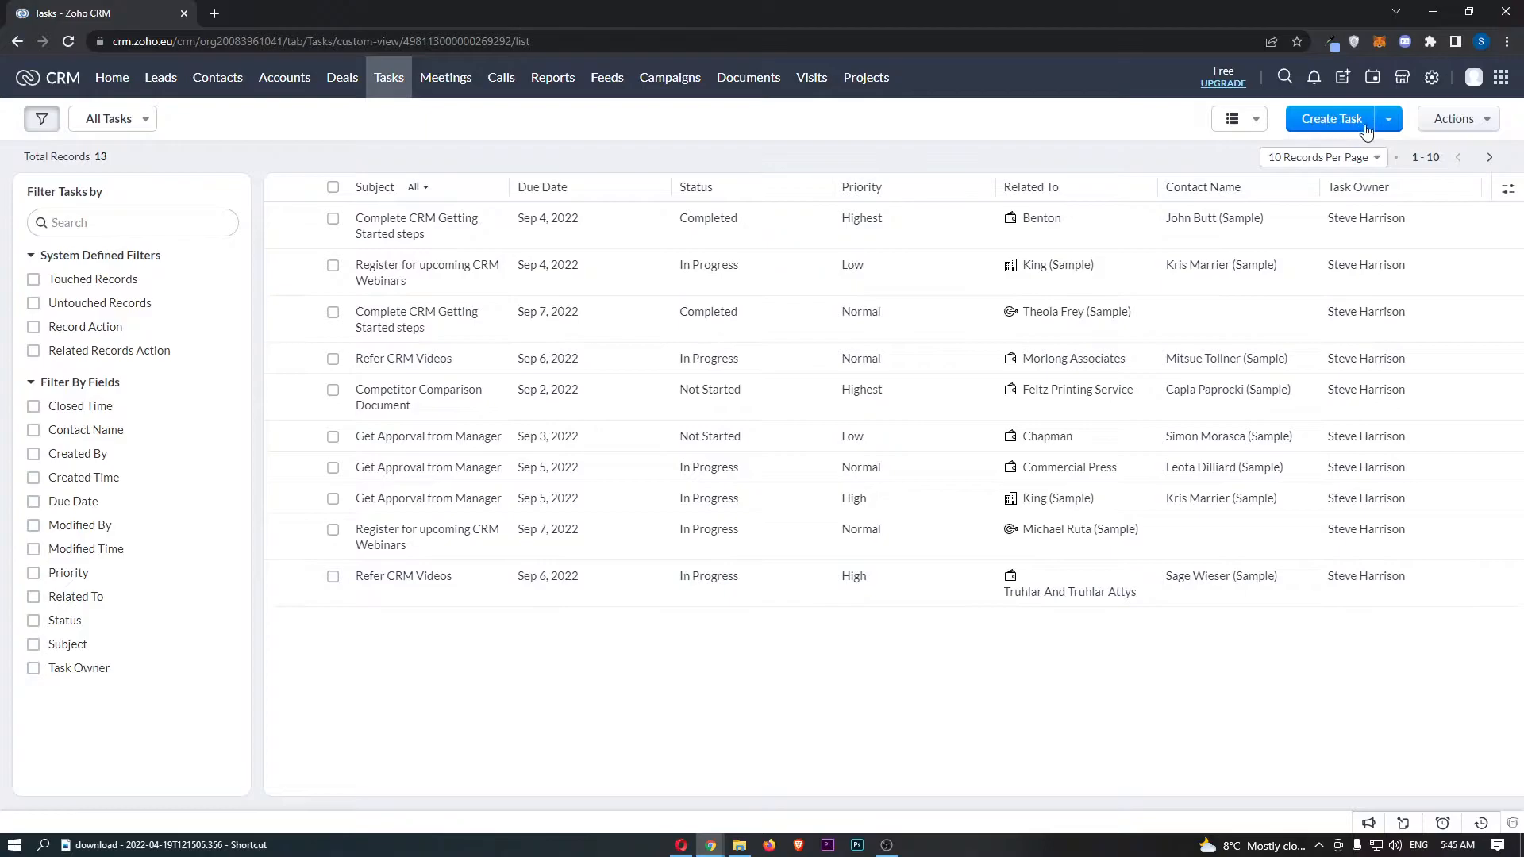
pyautogui.click(1331, 119)
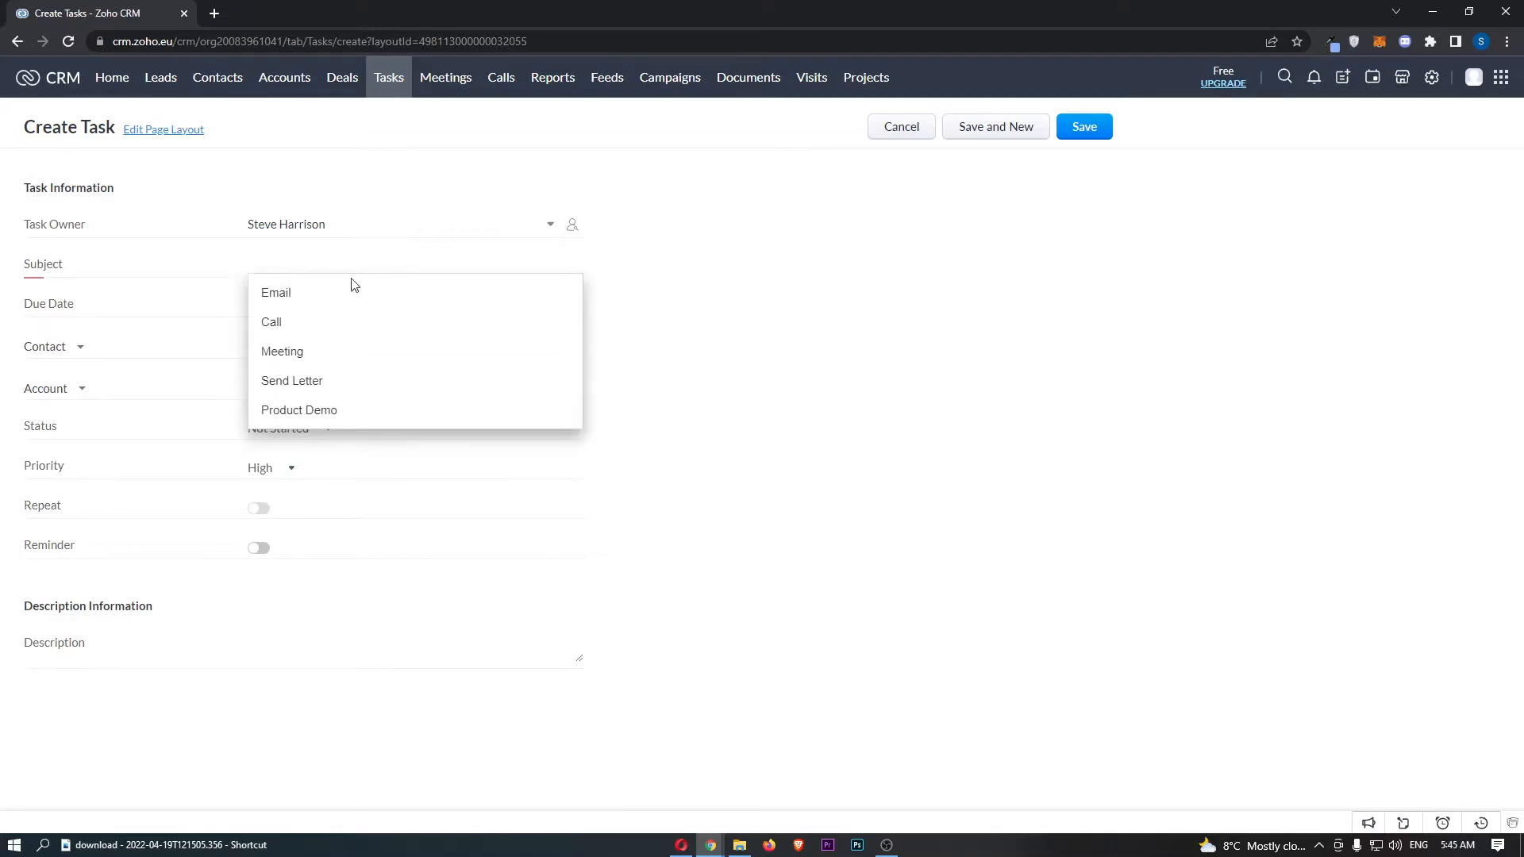
pyautogui.moveTo(330, 351)
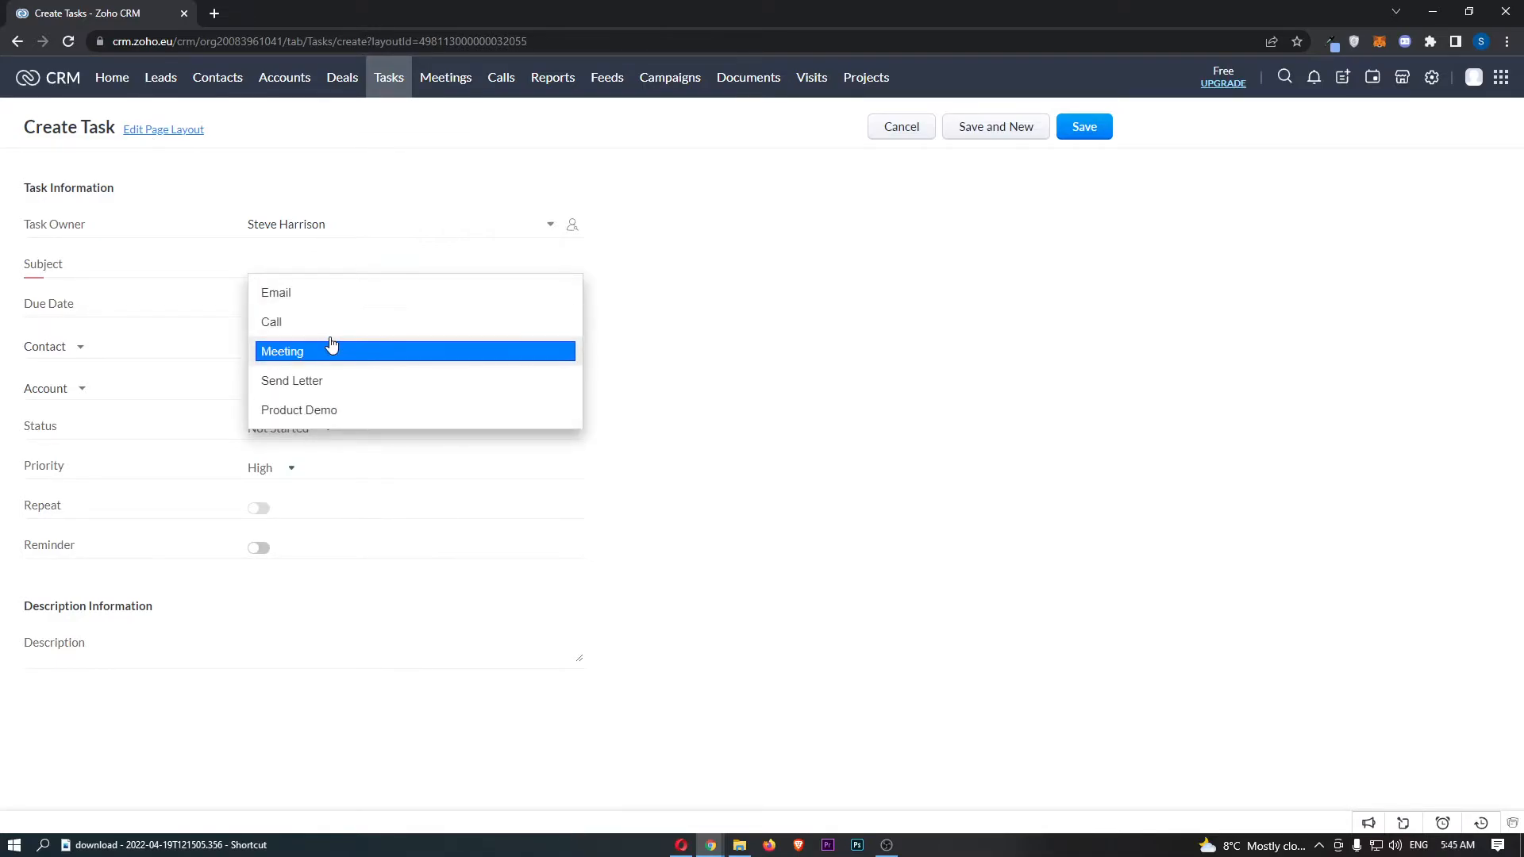
# Set the task subject to Meeting, status to In Progress and priority to Normal
pyautogui.click(282, 351)
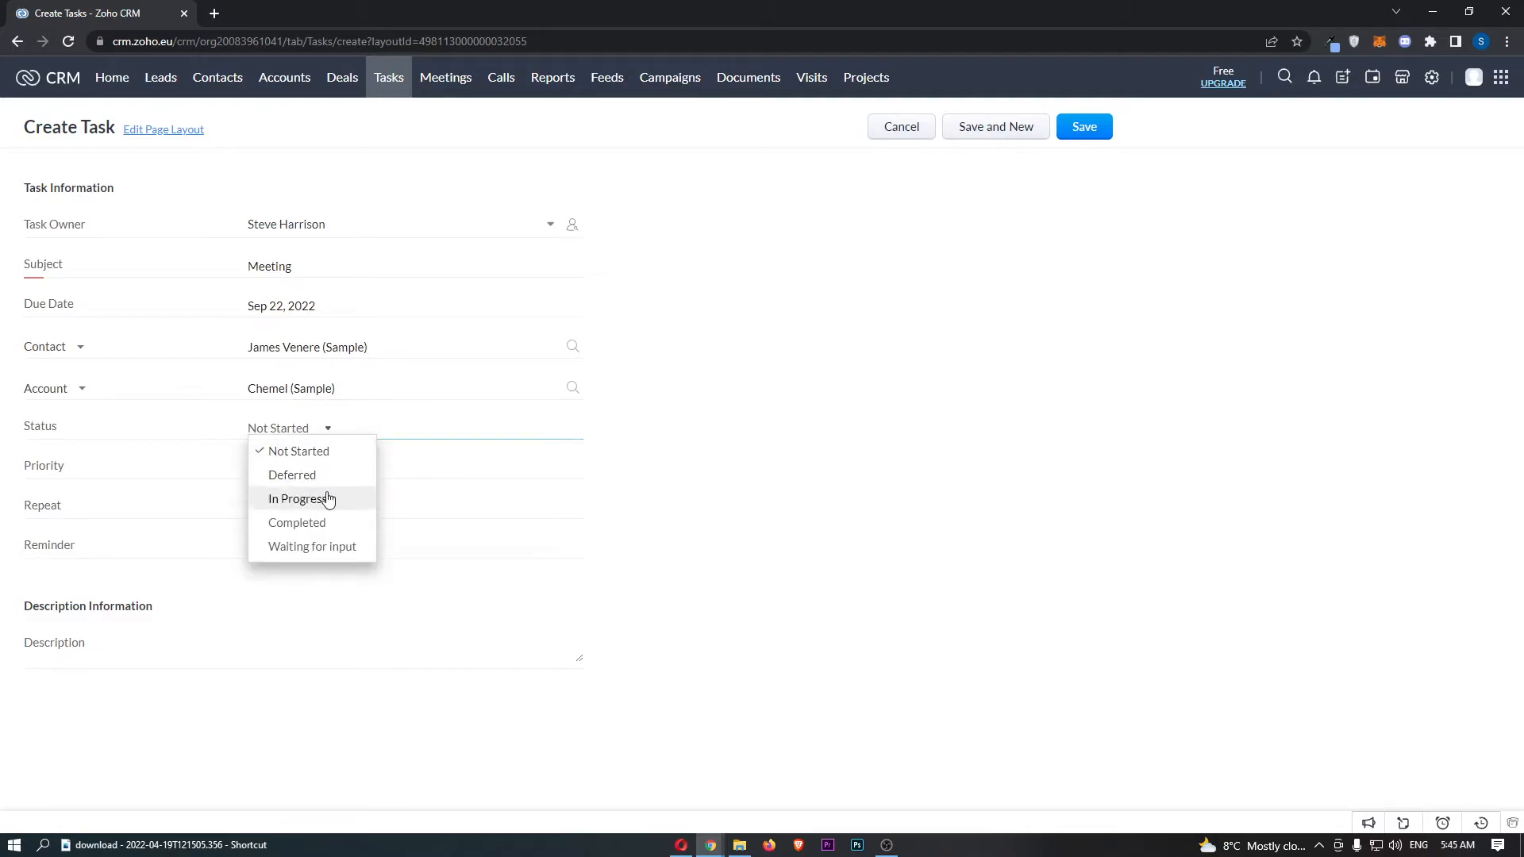
pyautogui.click(300, 499)
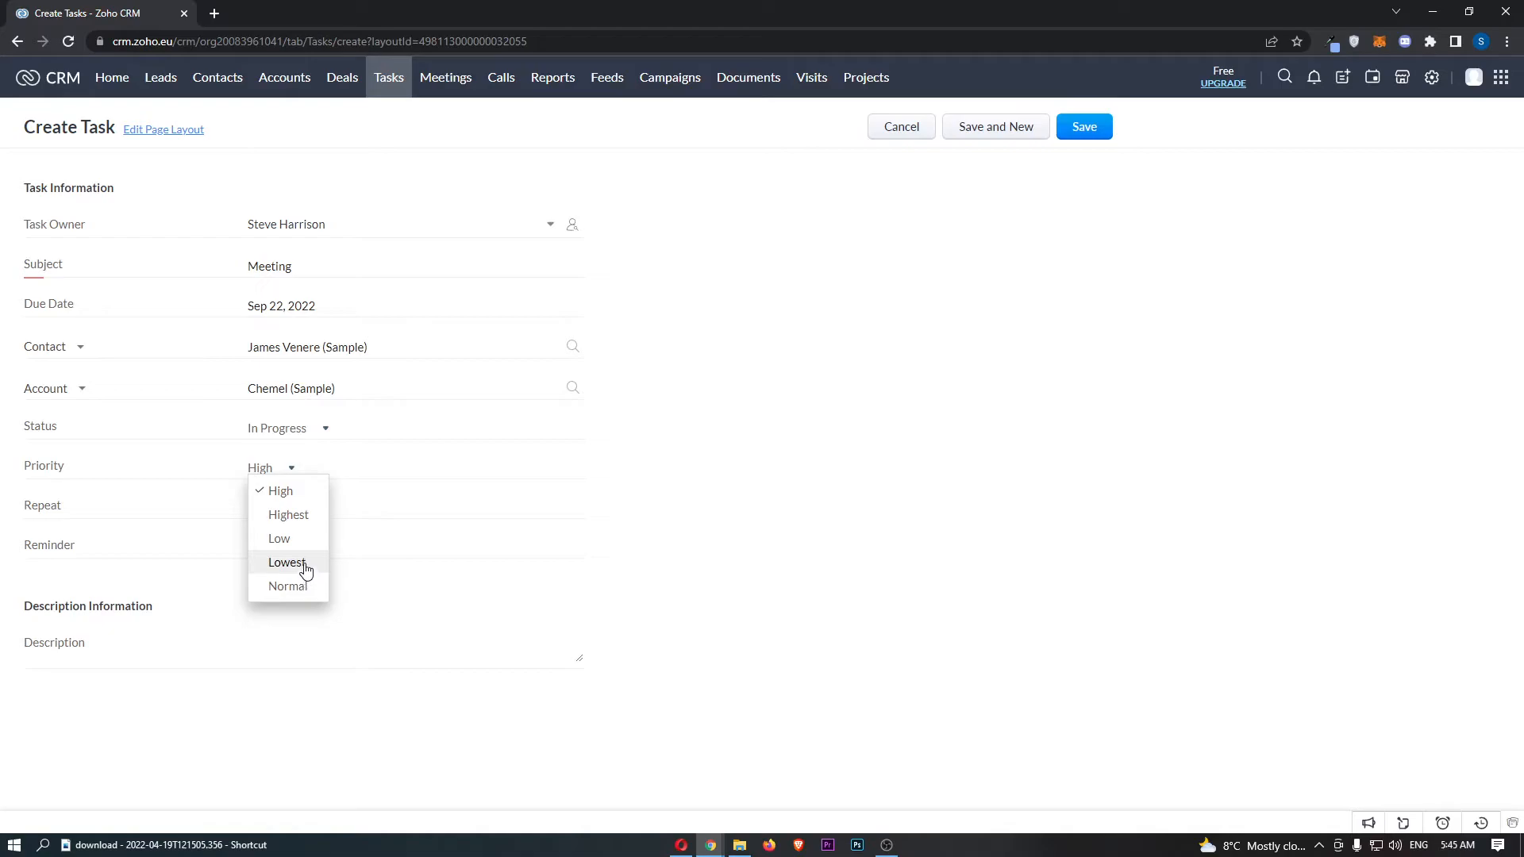
pyautogui.click(287, 586)
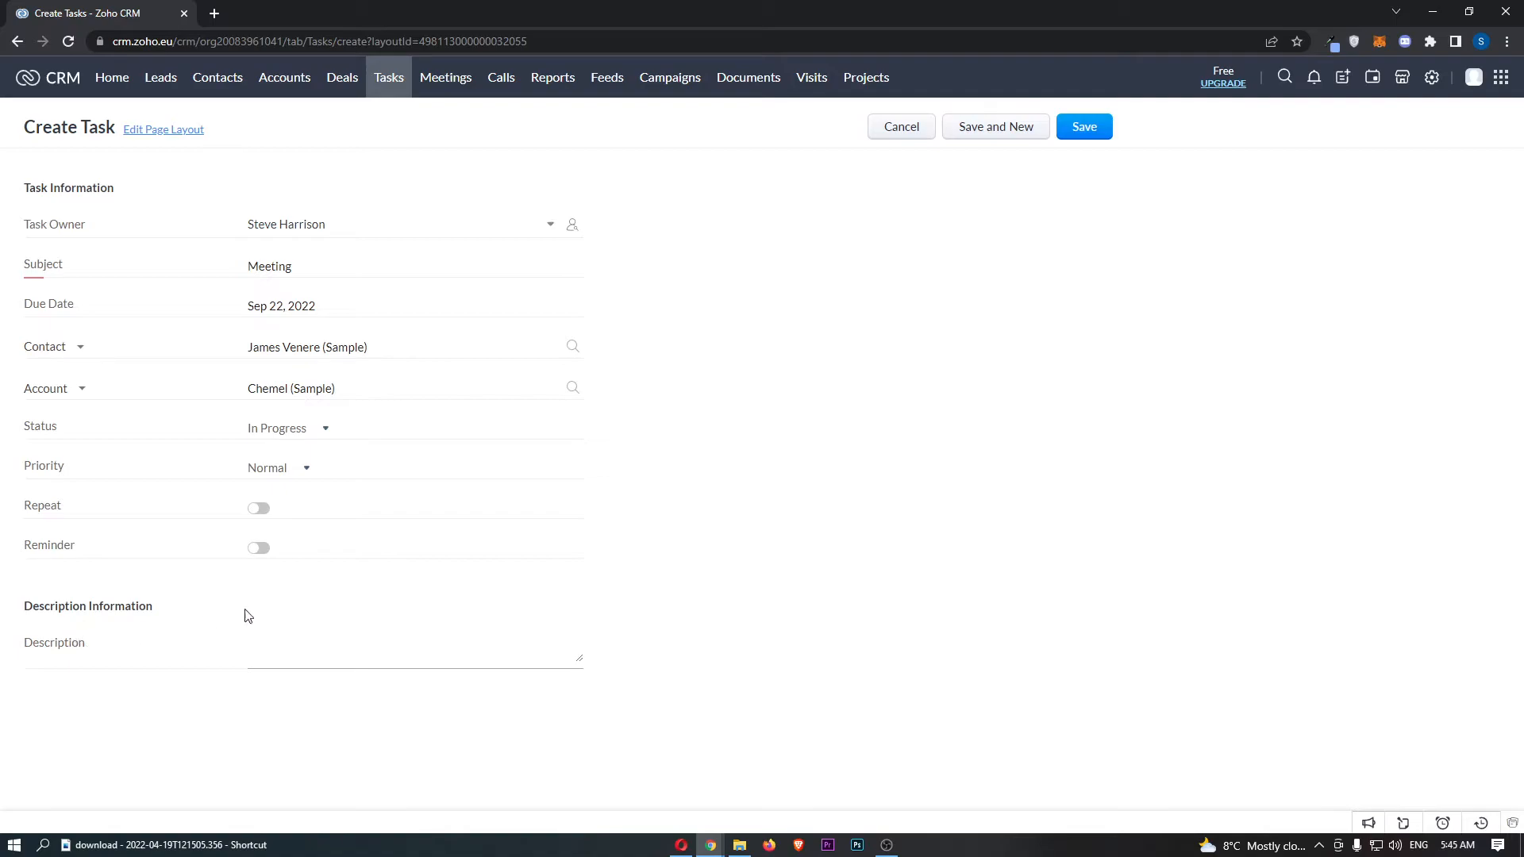
pyautogui.moveTo(340, 142)
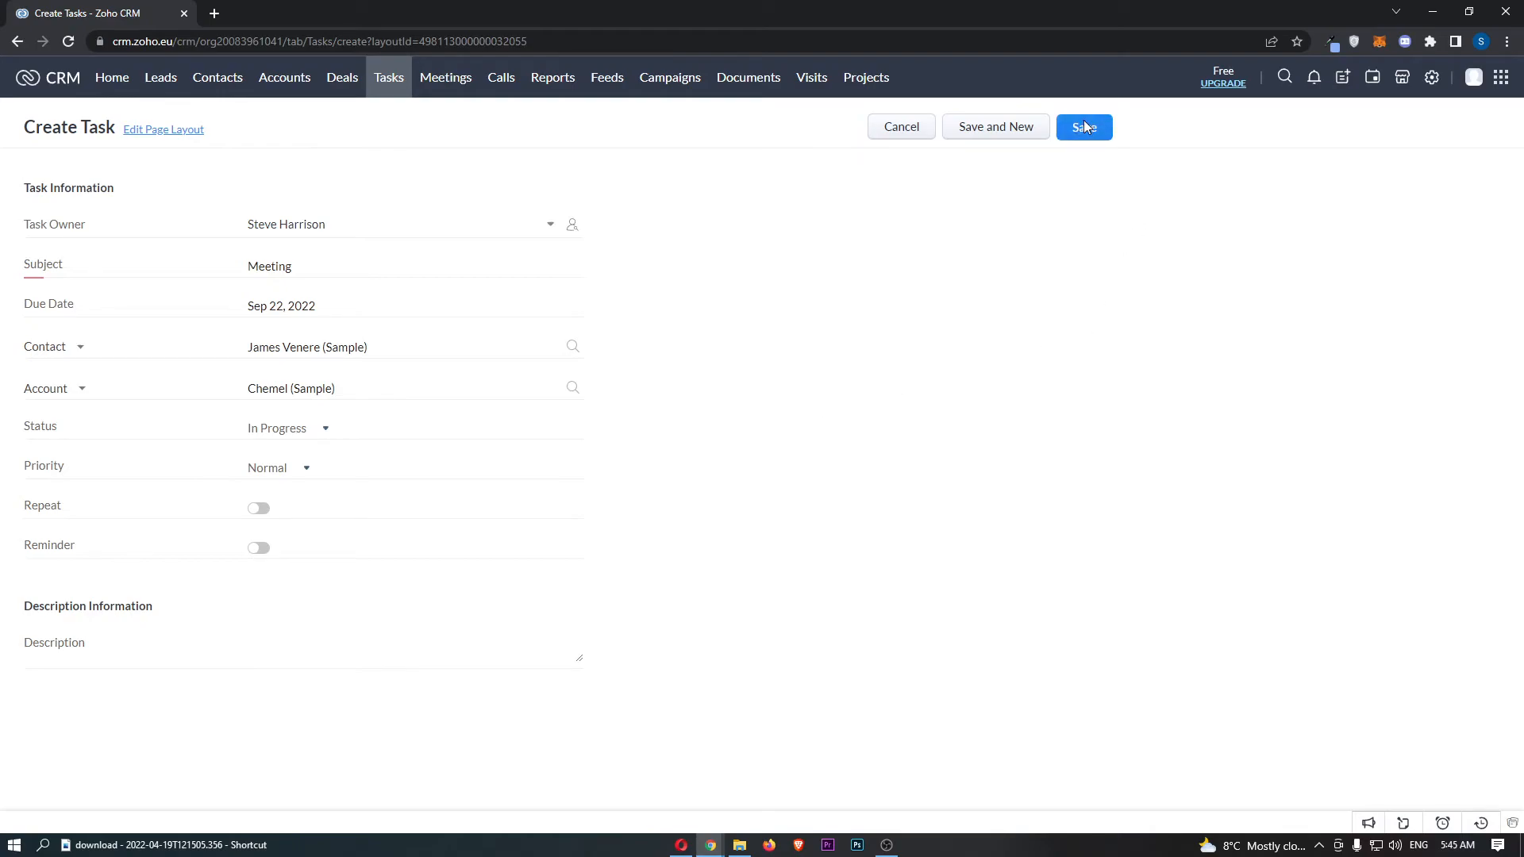
# Save the Meeting task and return to the Tasks list, now showing 14 records
pyautogui.click(1084, 127)
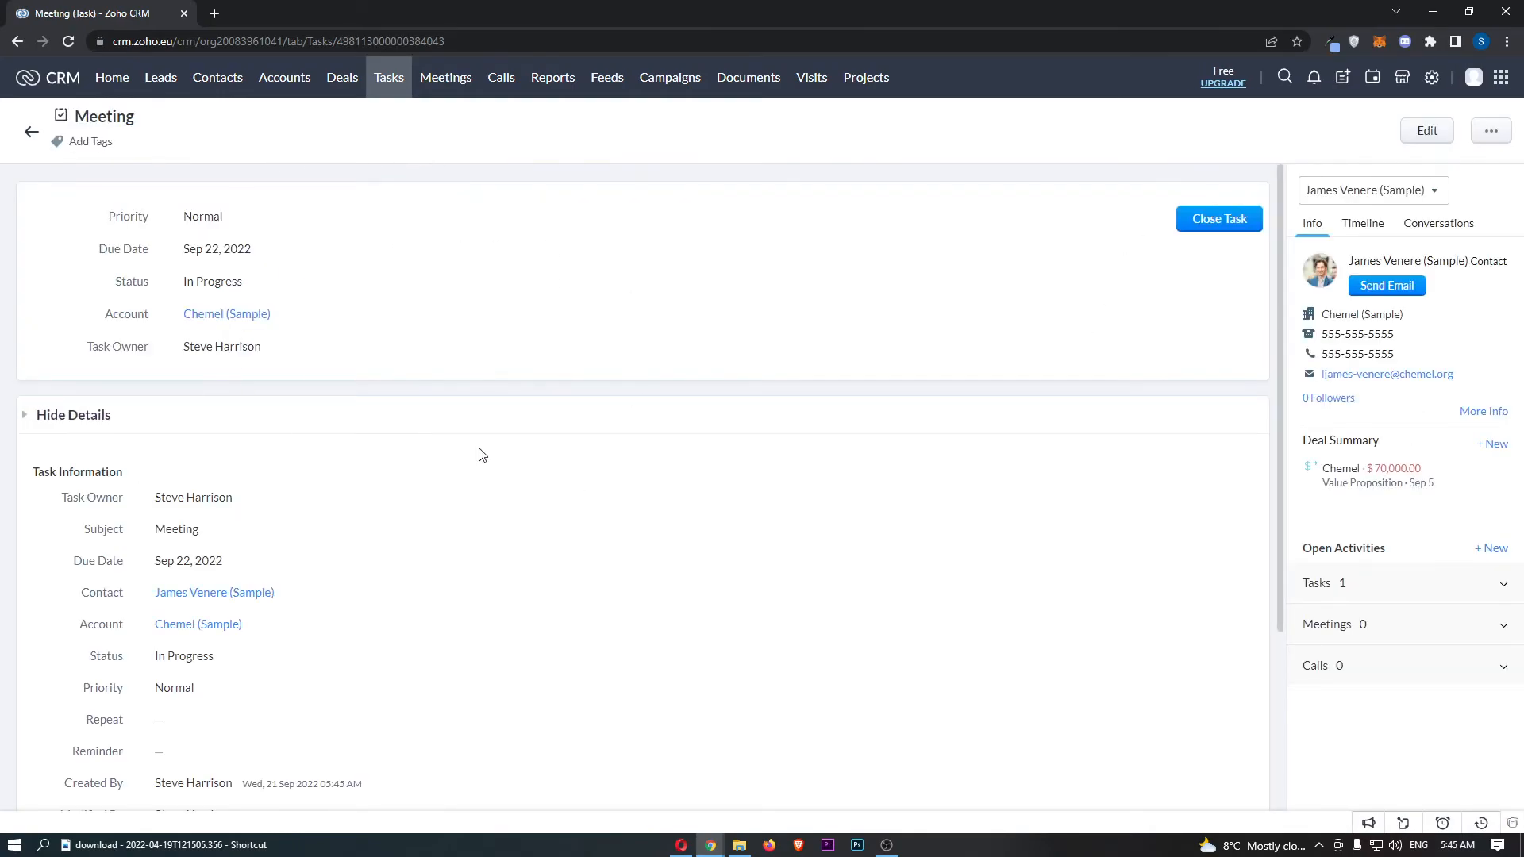
pyautogui.click(388, 76)
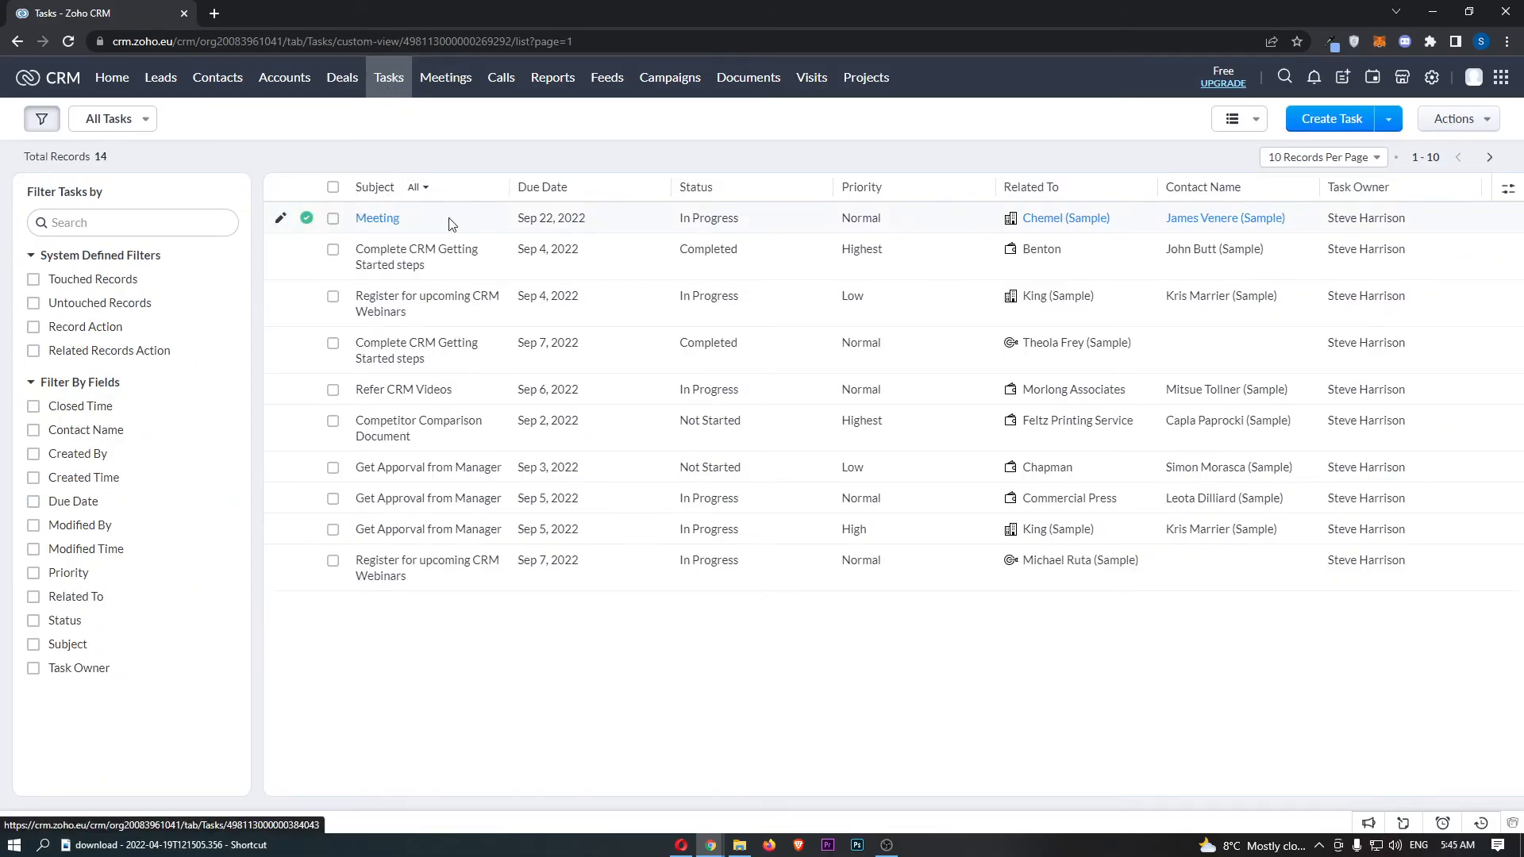
pyautogui.moveTo(402, 215)
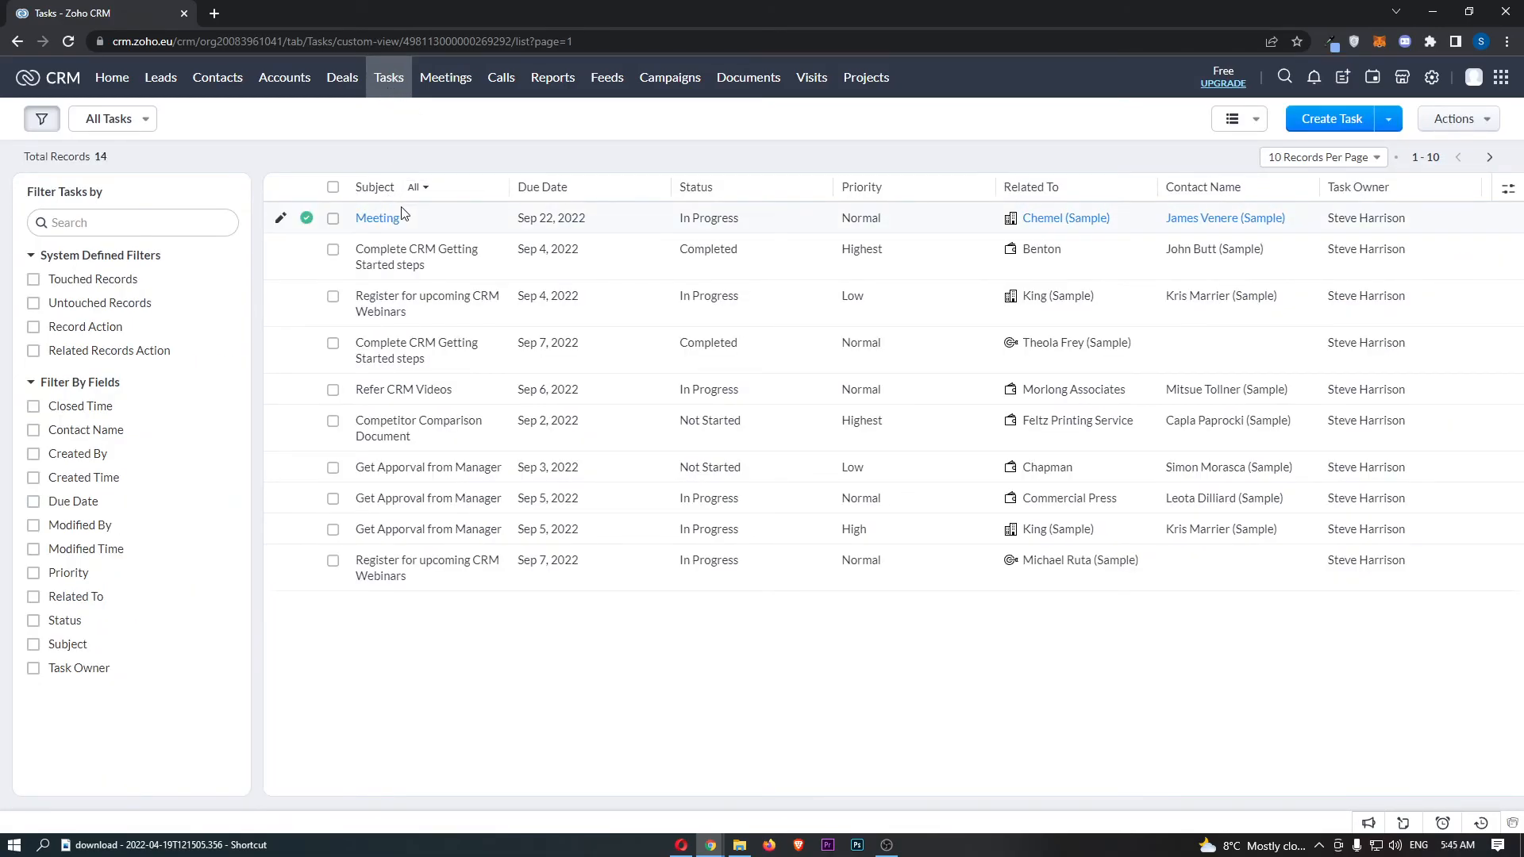